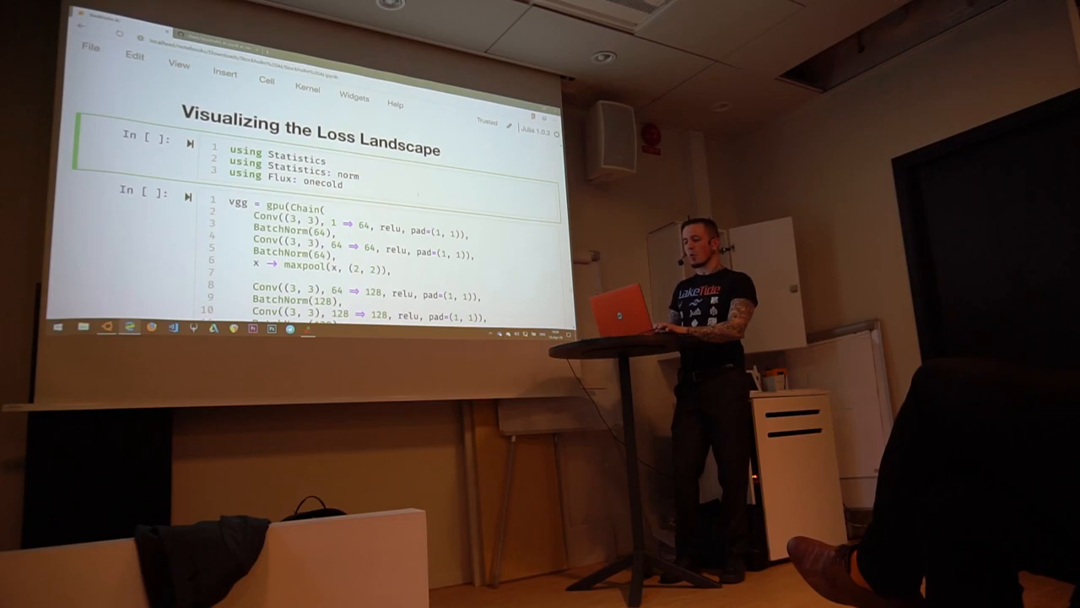
pyautogui.scroll(-3)
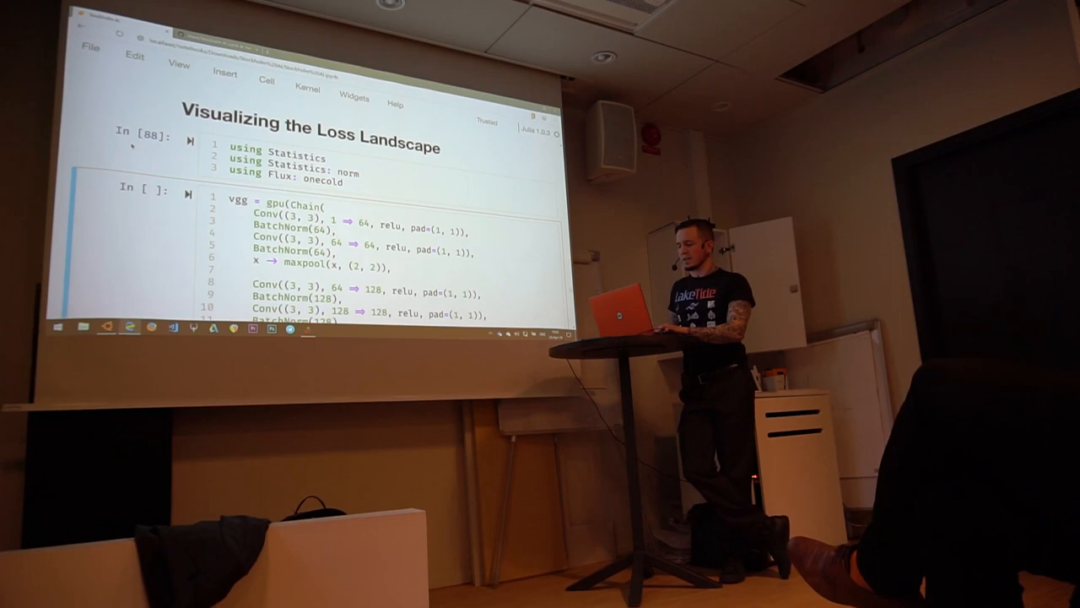
pyautogui.scroll(-3)
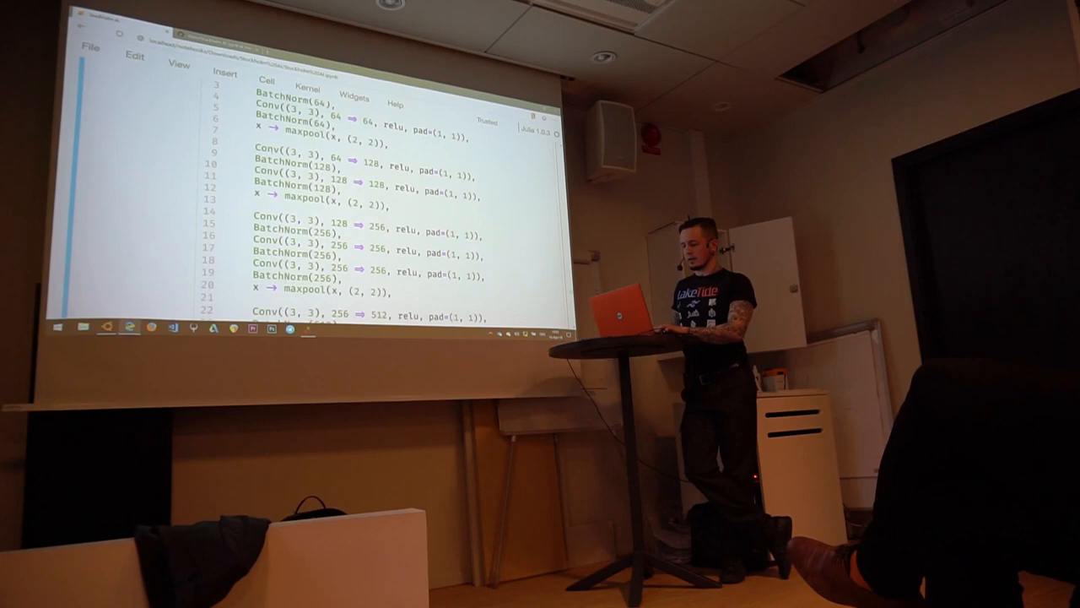
pyautogui.scroll(-3)
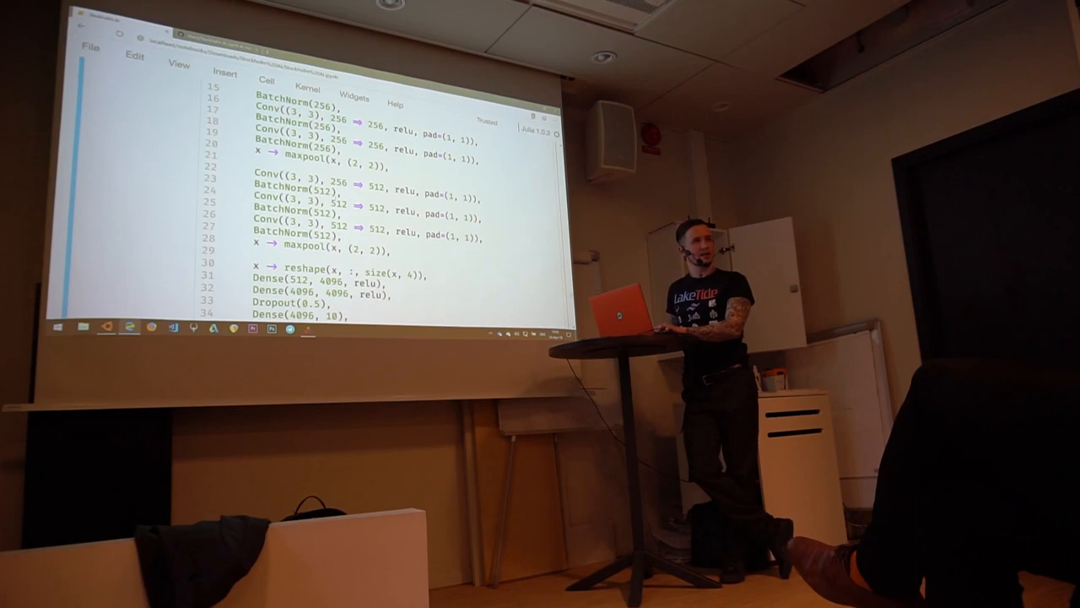
pyautogui.scroll(-3)
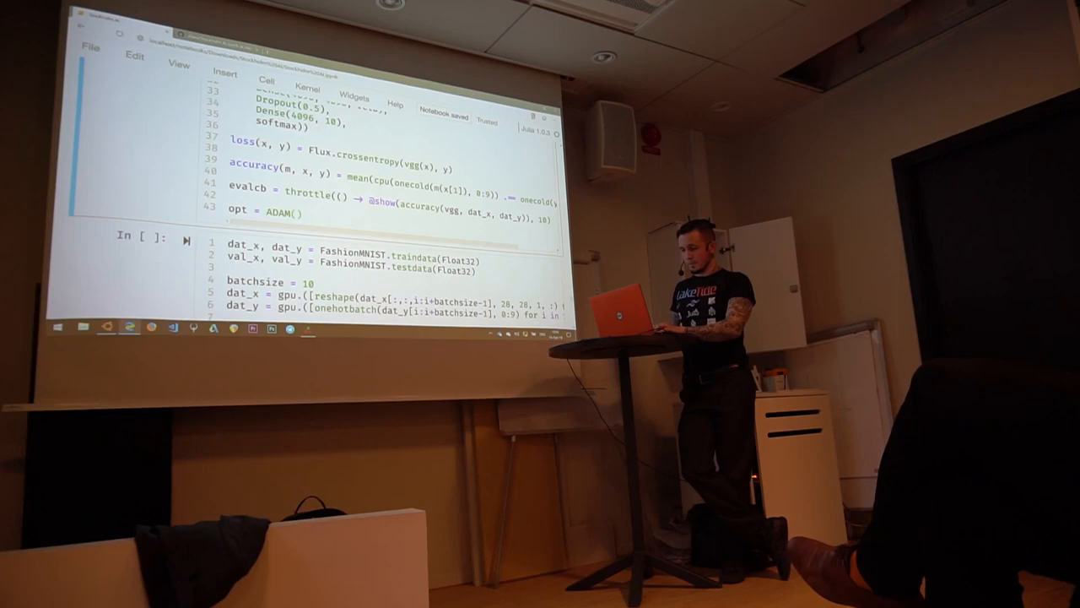
pyautogui.scroll(-3)
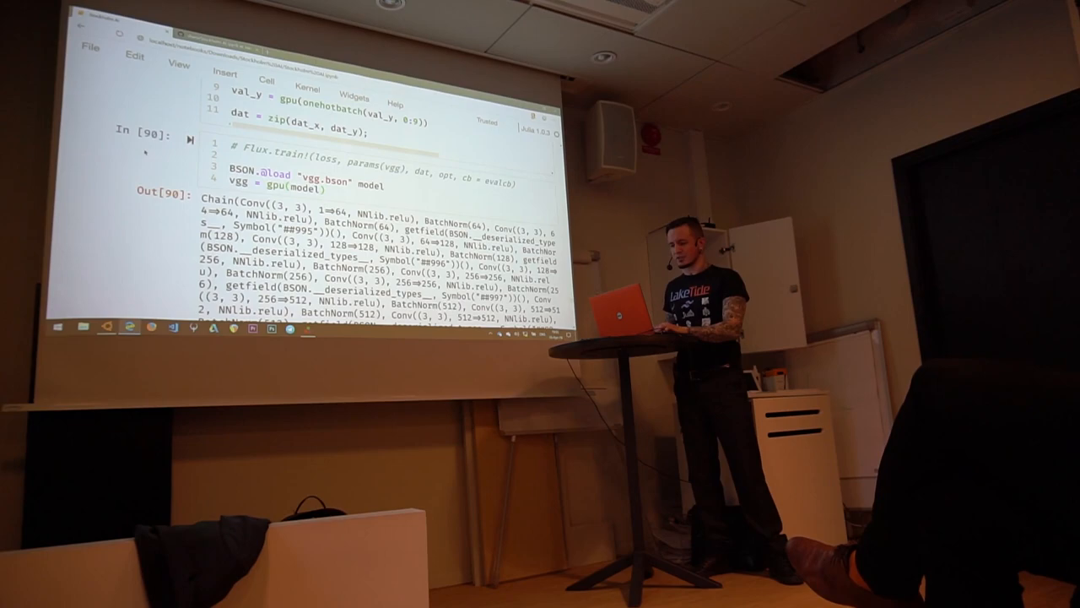
pyautogui.scroll(-3)
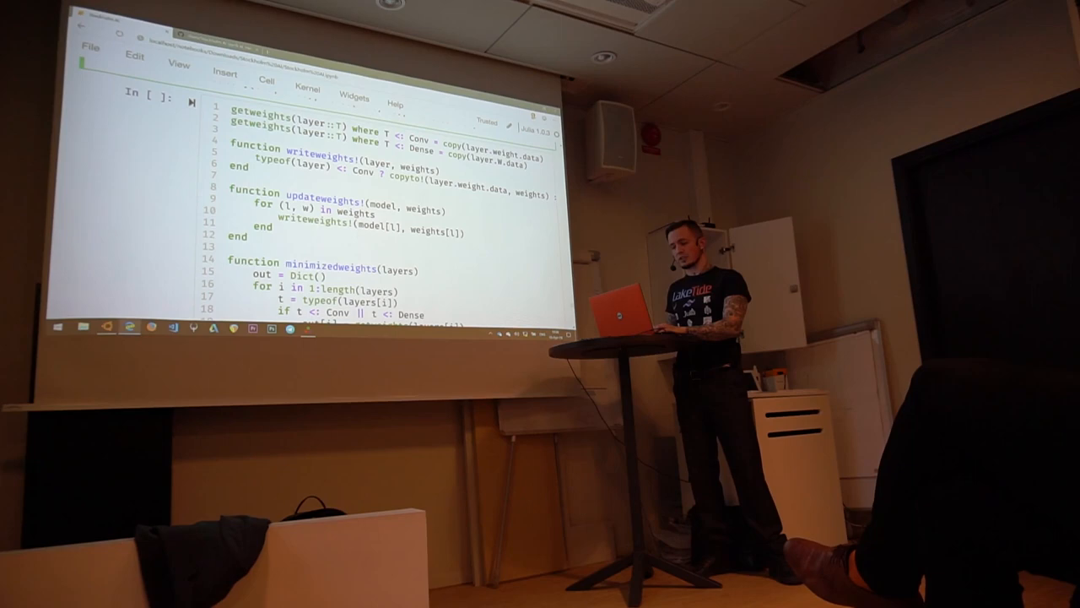
pyautogui.scroll(-3)
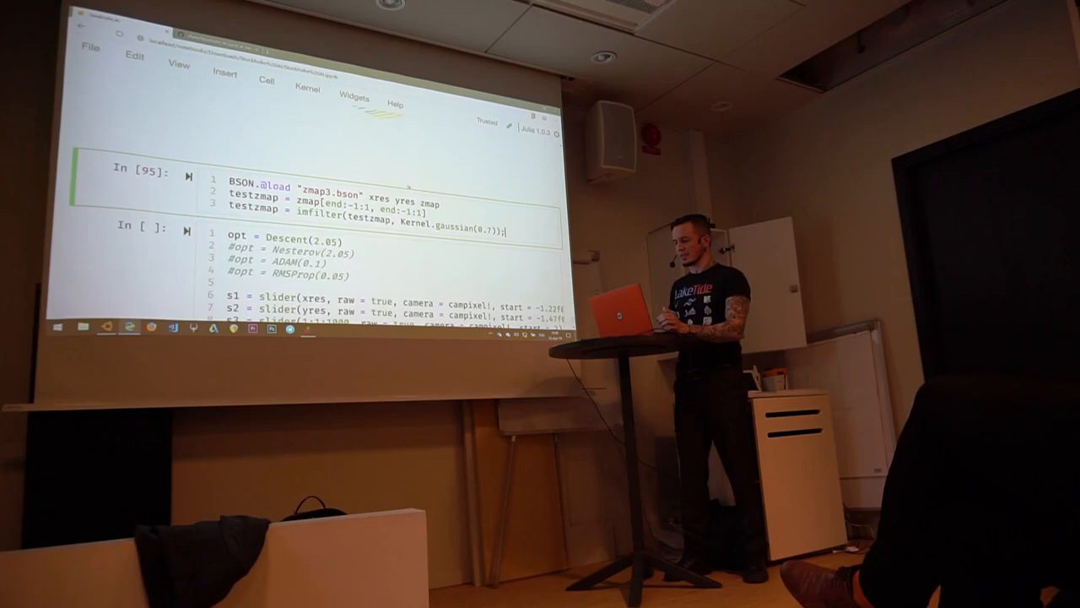
pyautogui.scroll(-3)
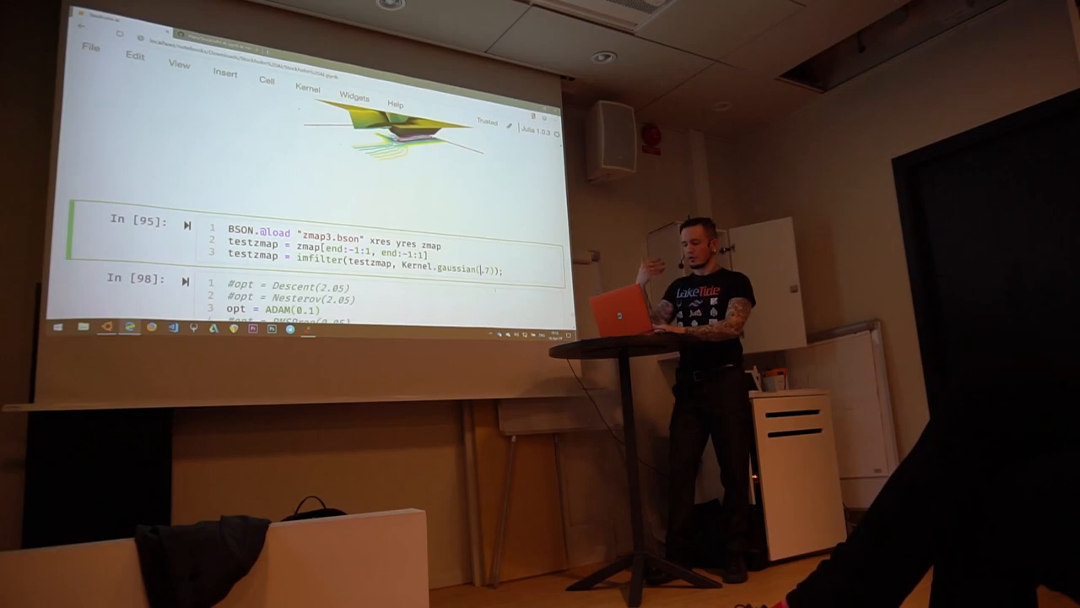
pyautogui.scroll(-3)
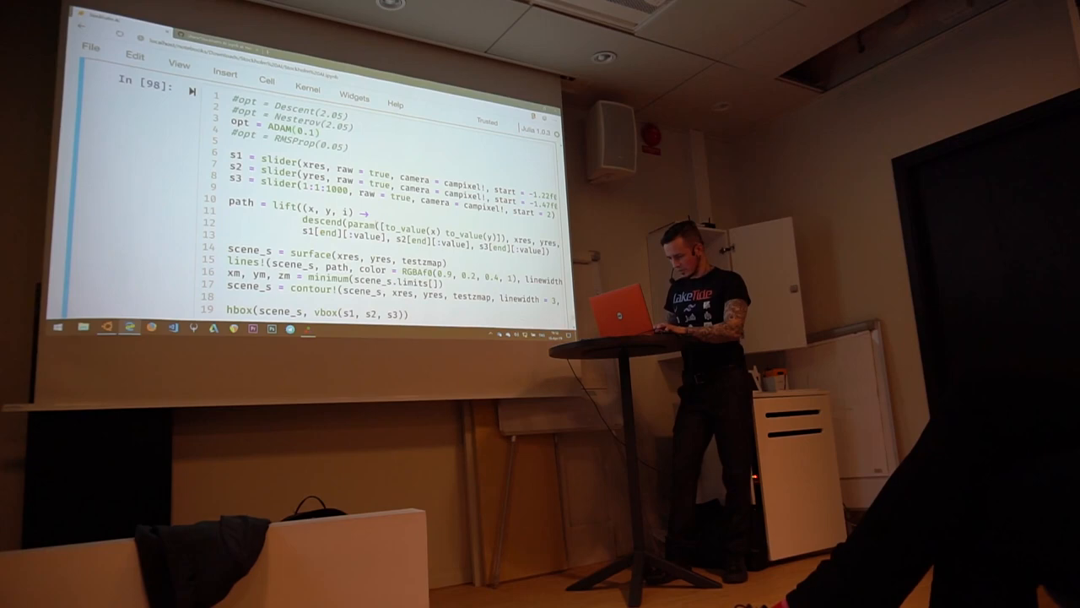